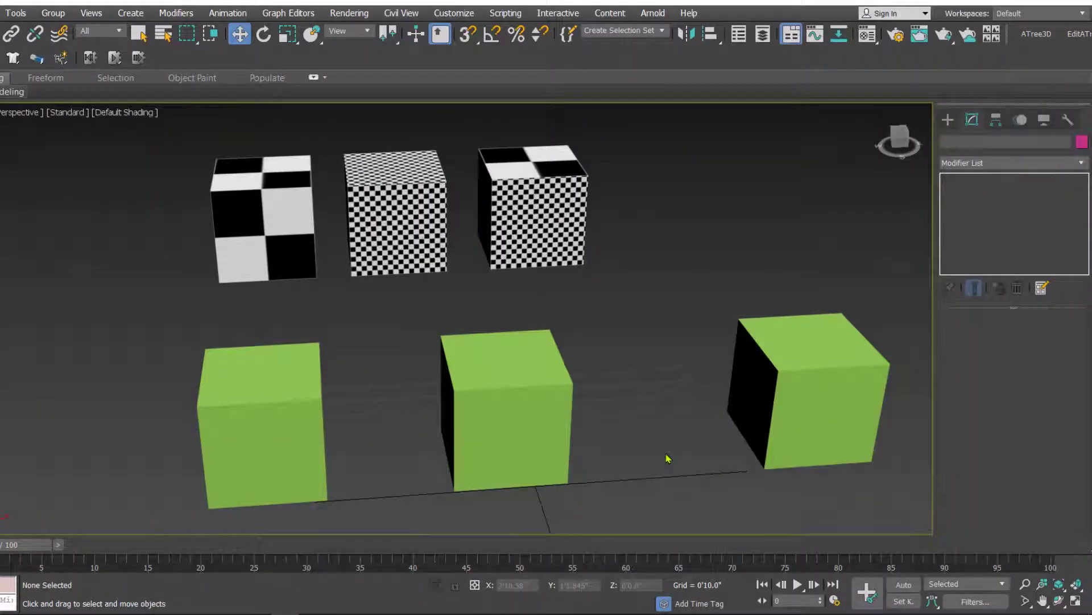
{"action": "mouse_move", "coordinate": [649, 419]}
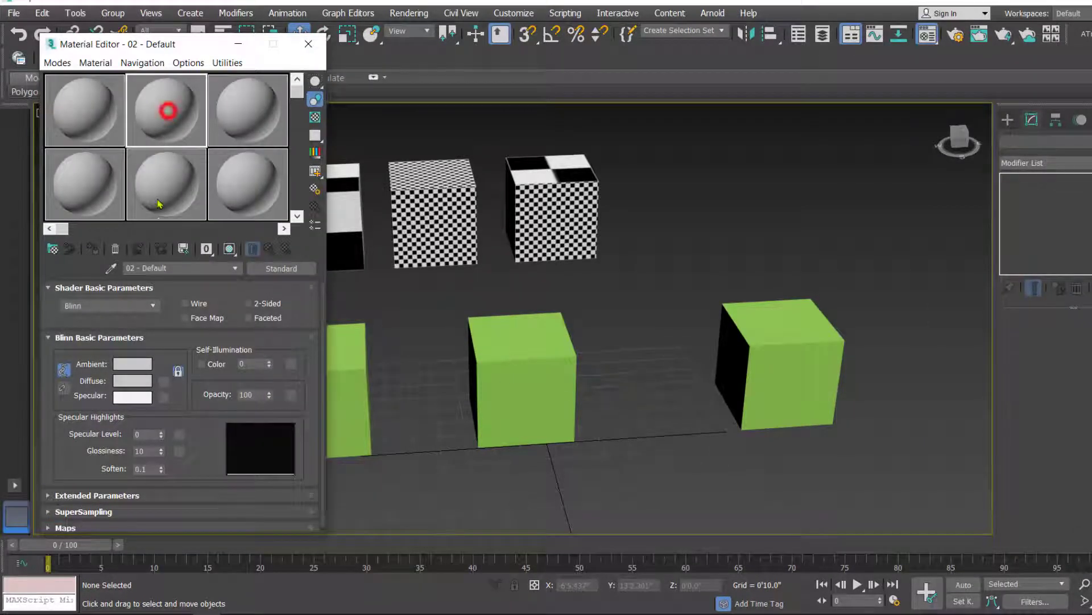
Assign a Checker map as the diffuse colour and show it shaded on the cubes in the viewport
{"action": "left_click", "coordinate": [164, 381]}
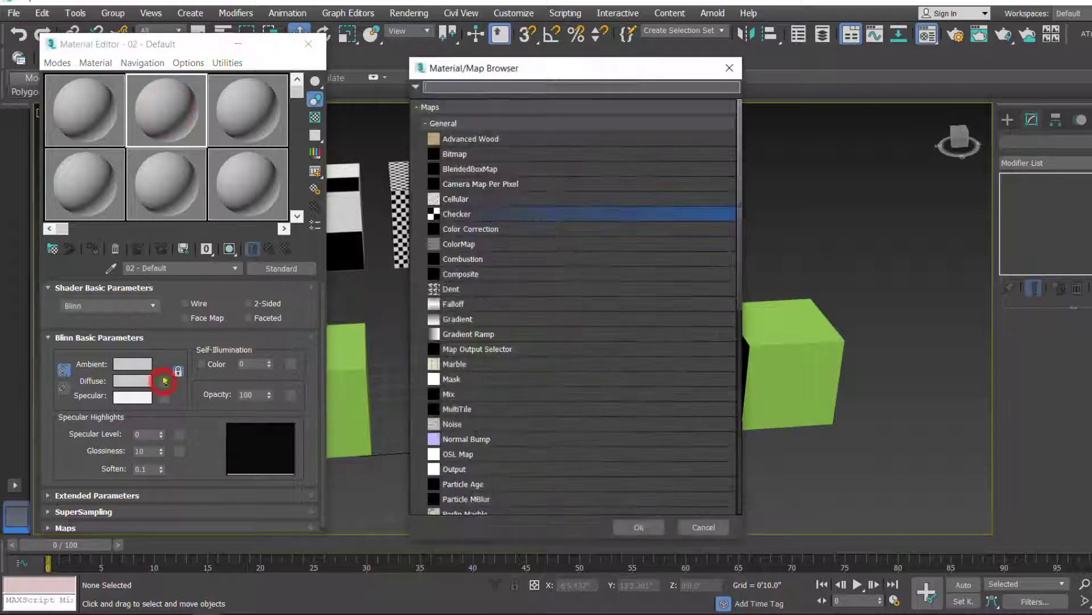
{"action": "left_click", "coordinate": [638, 527]}
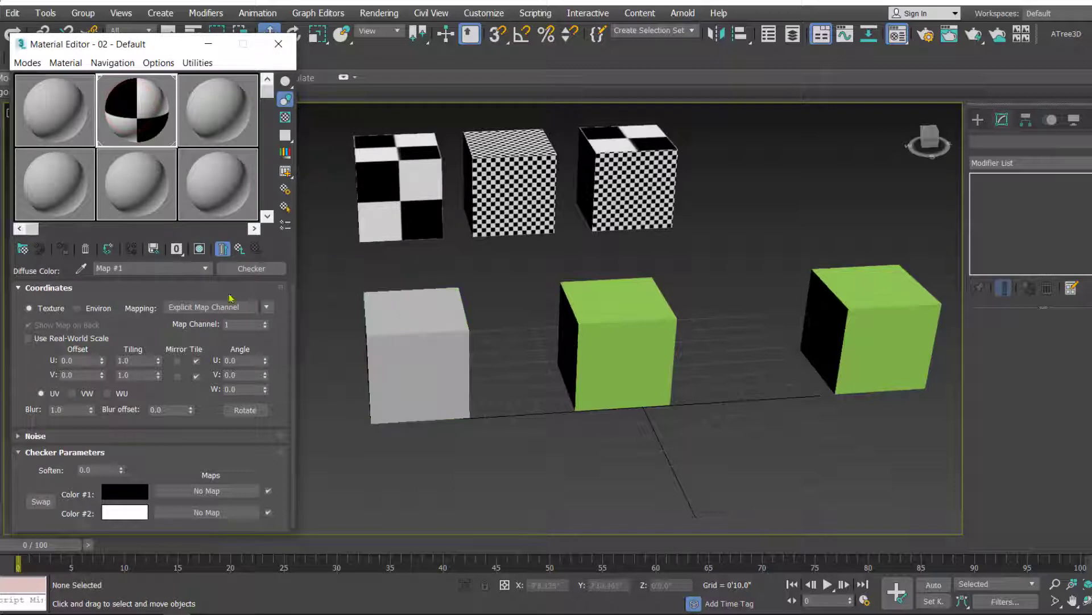
{"action": "left_click", "coordinate": [198, 248]}
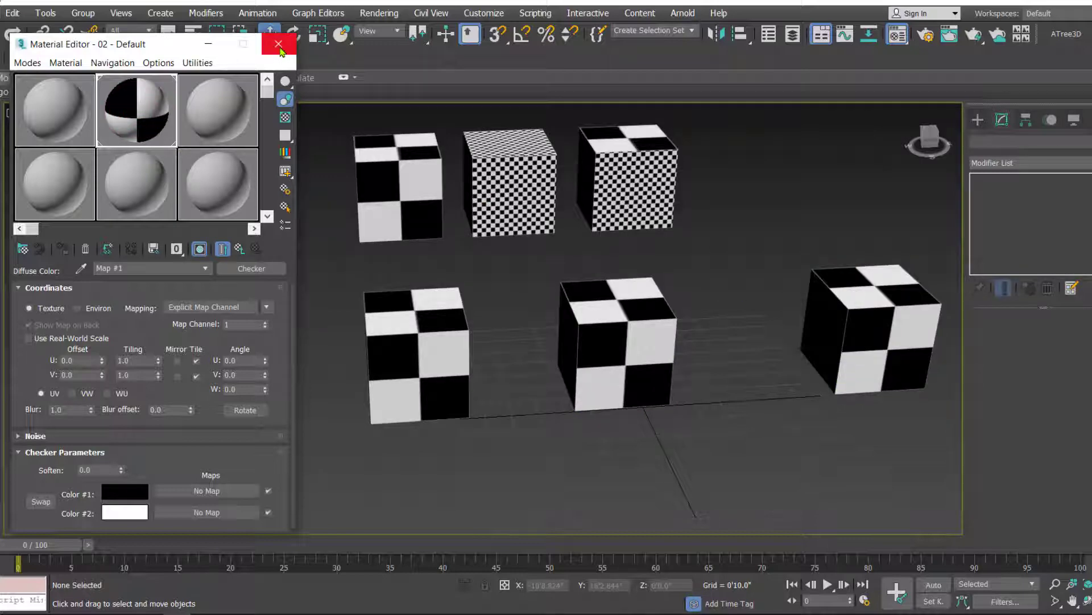
Add a MapScaler modifier to the middle front cube from the modifier list
{"action": "left_click", "coordinate": [276, 44]}
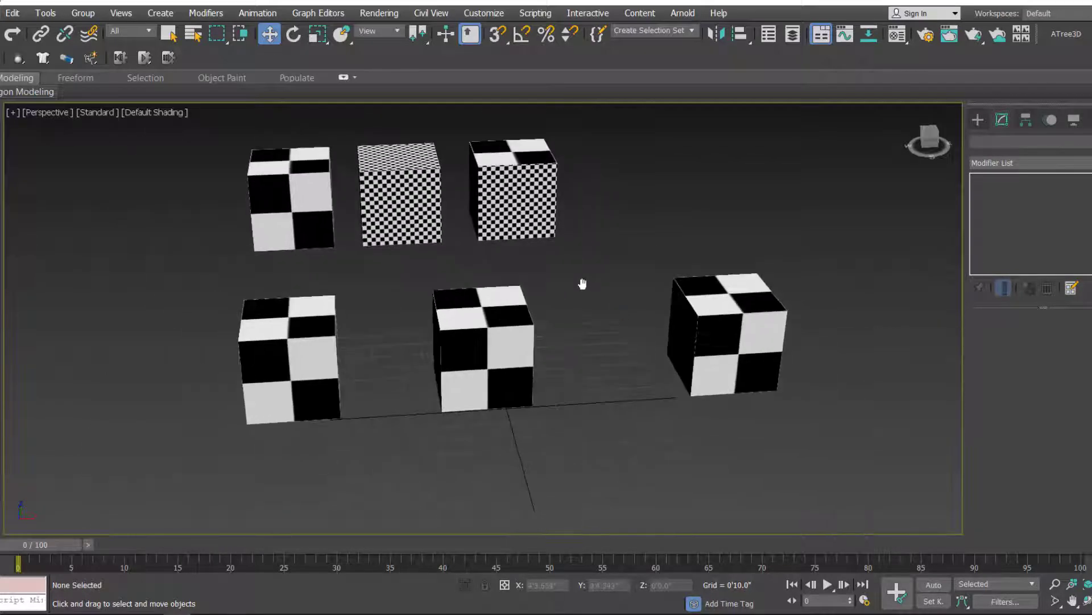
{"action": "left_click", "coordinate": [480, 349]}
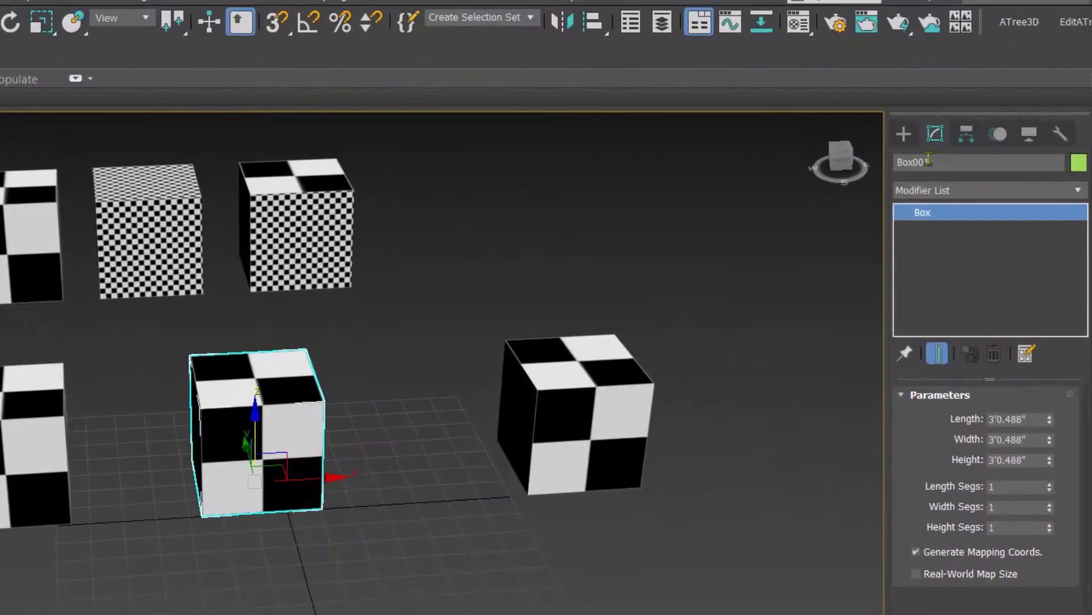
{"action": "mouse_move", "coordinate": [933, 135]}
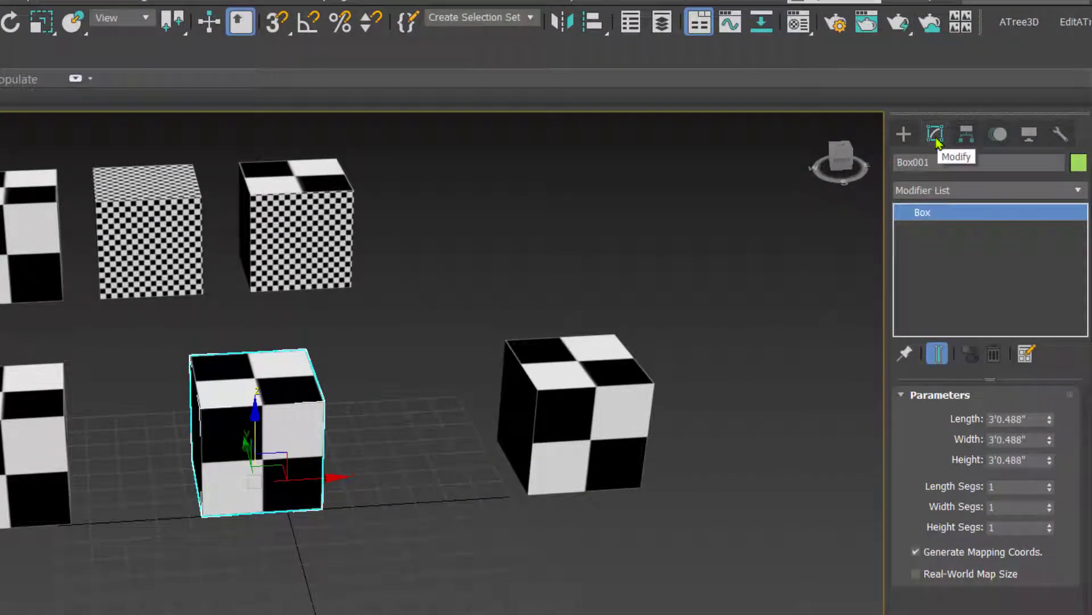
{"action": "mouse_move", "coordinate": [971, 196]}
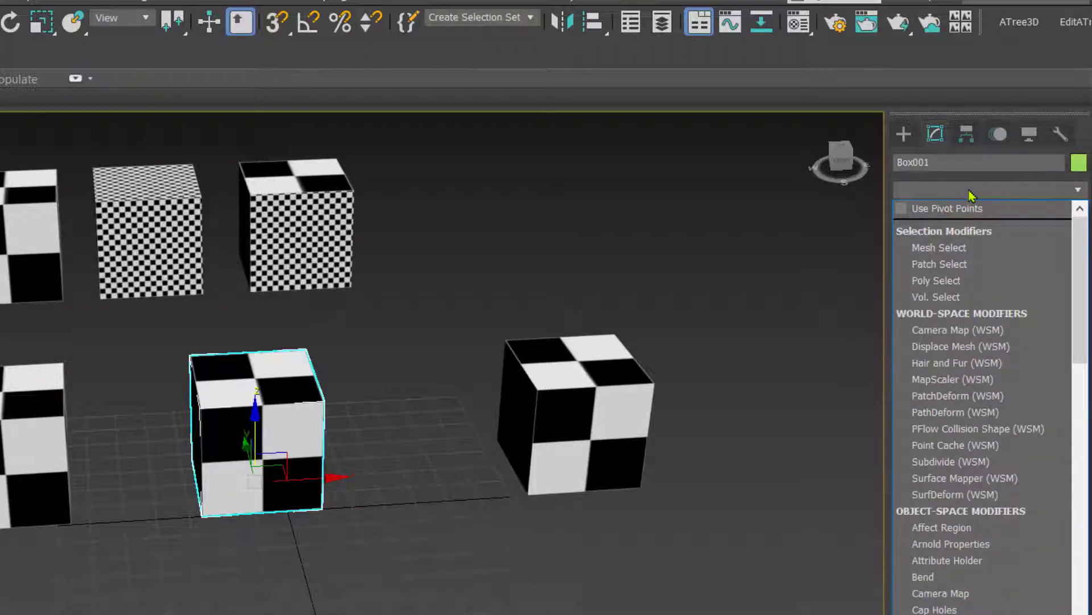
{"action": "left_click", "coordinate": [939, 248]}
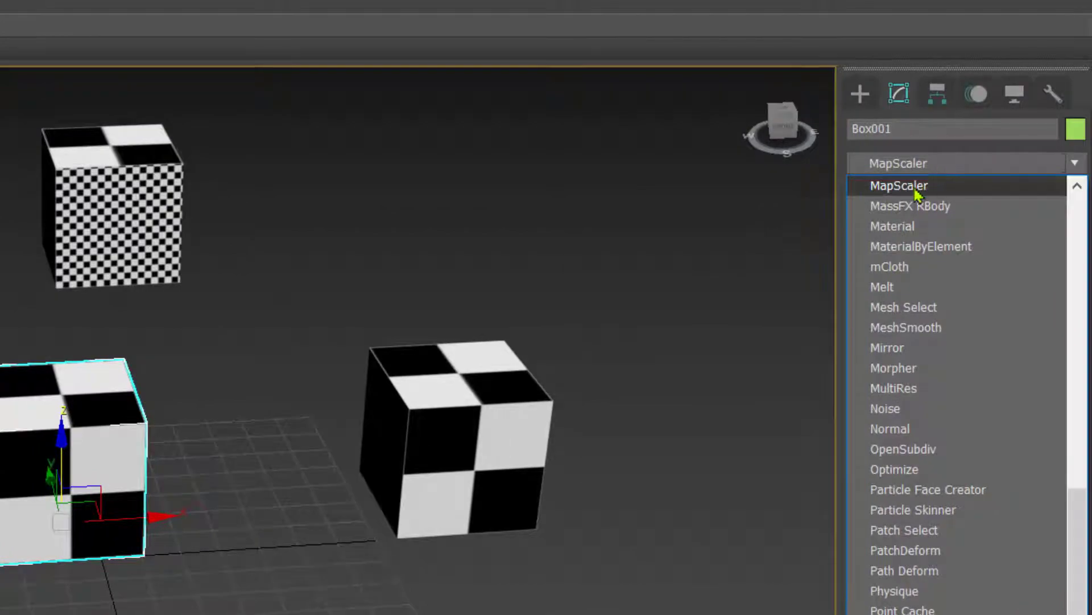
{"action": "left_click", "coordinate": [900, 184]}
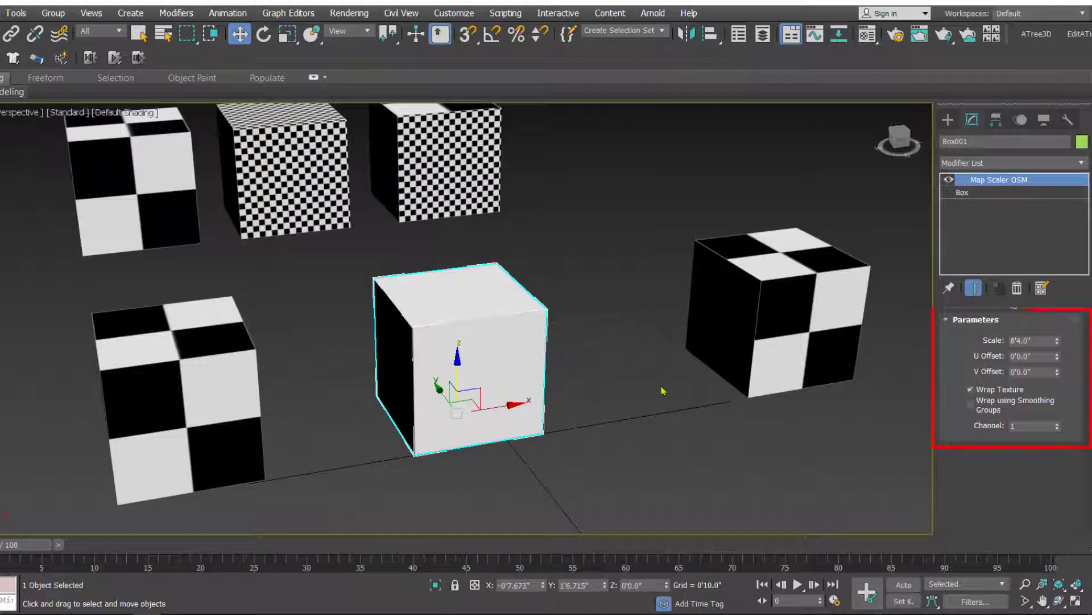
{"action": "mouse_move", "coordinate": [576, 392]}
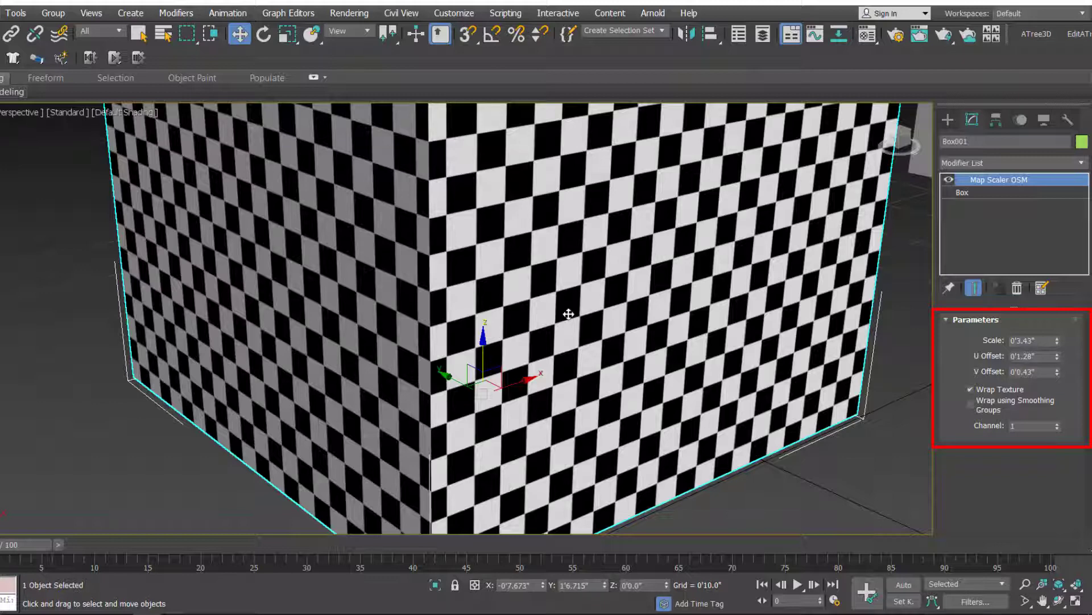
{"action": "mouse_move", "coordinate": [626, 343]}
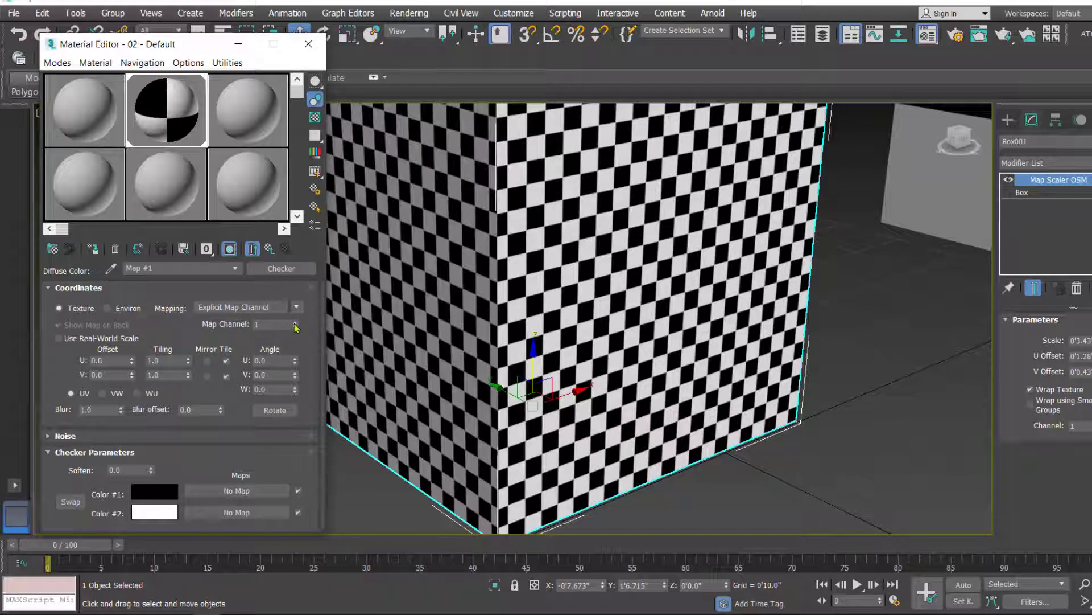
{"action": "left_click", "coordinate": [293, 321]}
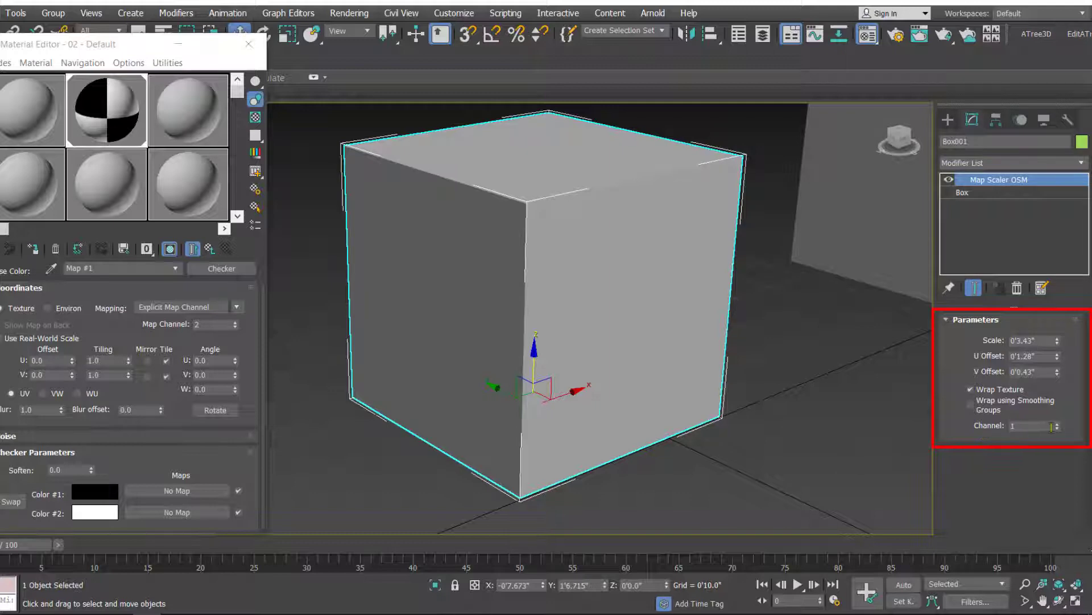
{"action": "left_click", "coordinate": [1056, 424]}
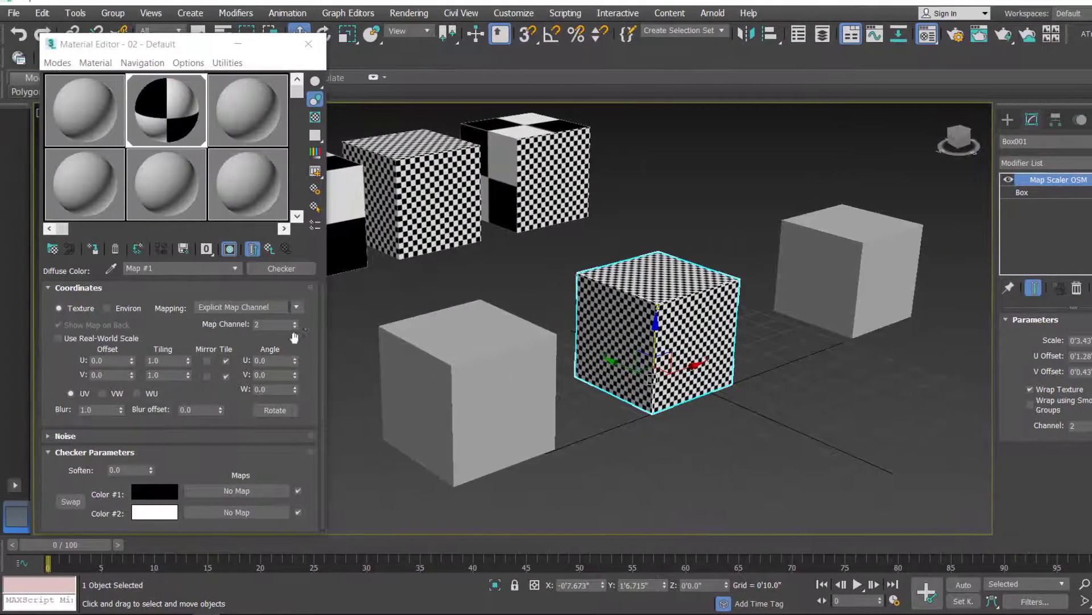
{"action": "left_click", "coordinate": [293, 327]}
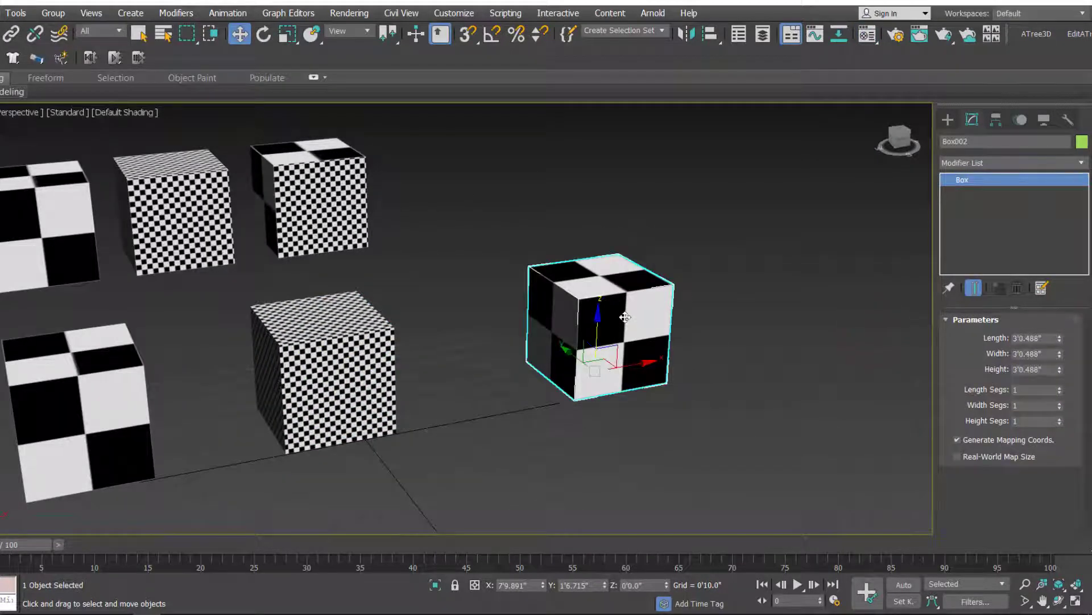
Convert the right cube to Editable Poly, apply MapScaler to one polygon and lower its Scale for dense checkers
{"action": "right_click", "coordinate": [624, 316]}
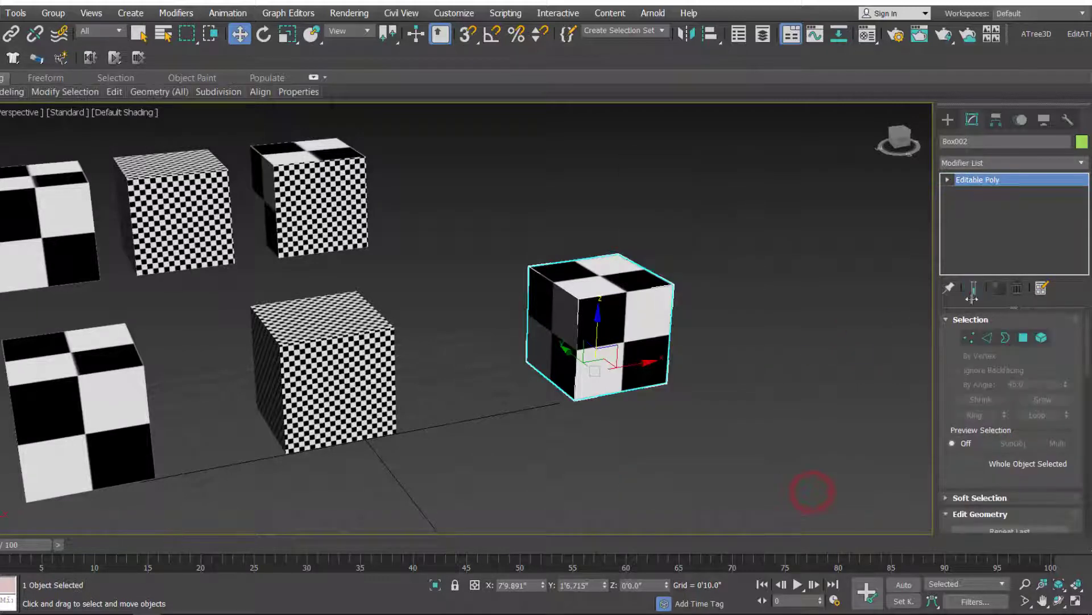
{"action": "left_click", "coordinate": [1021, 337]}
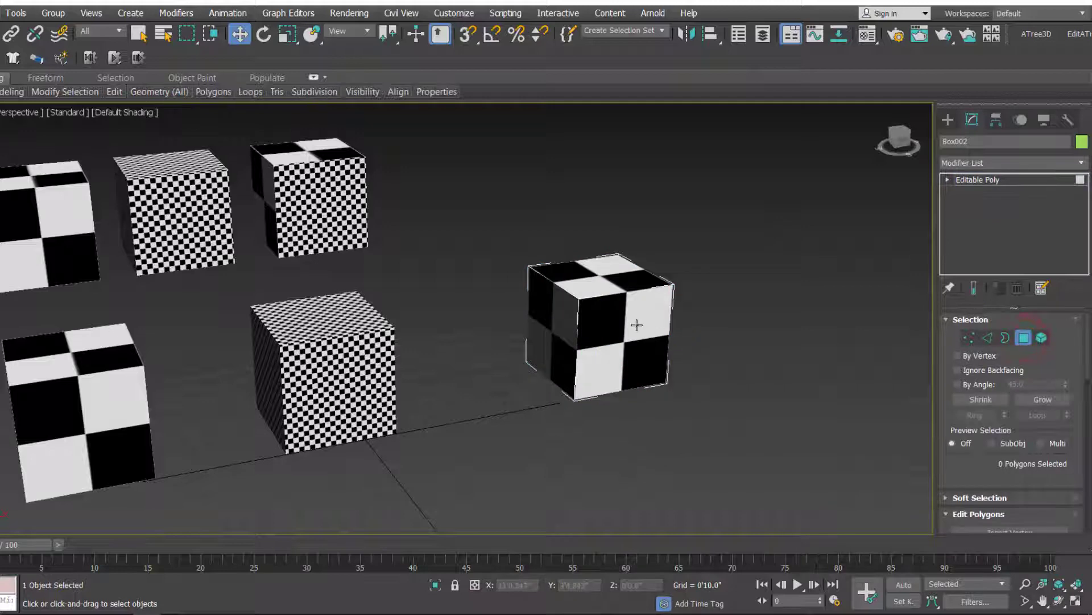
{"action": "left_click", "coordinate": [635, 328]}
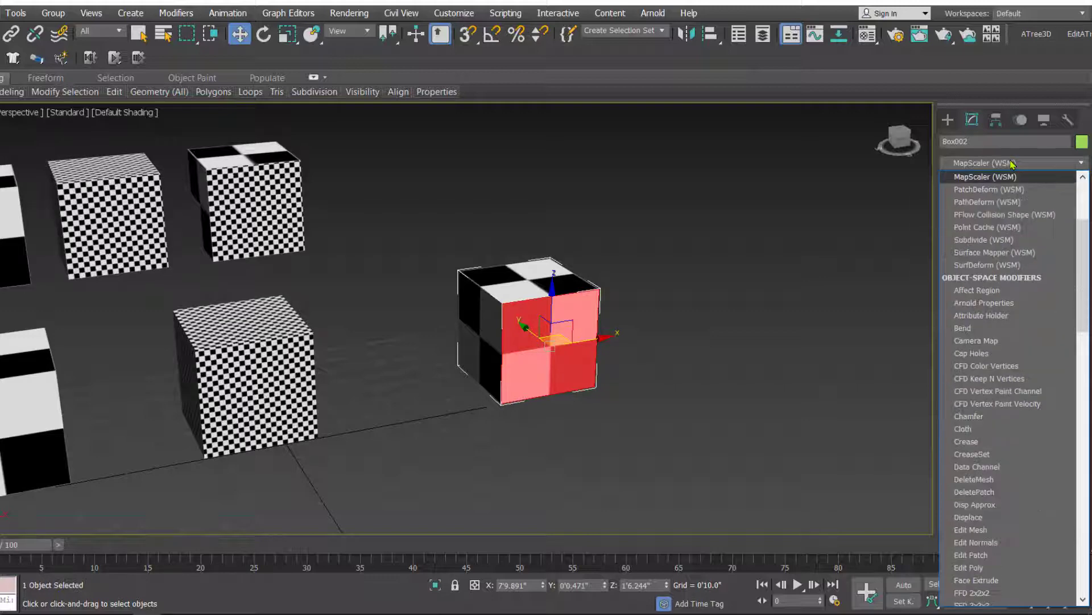
{"action": "left_click", "coordinate": [992, 175]}
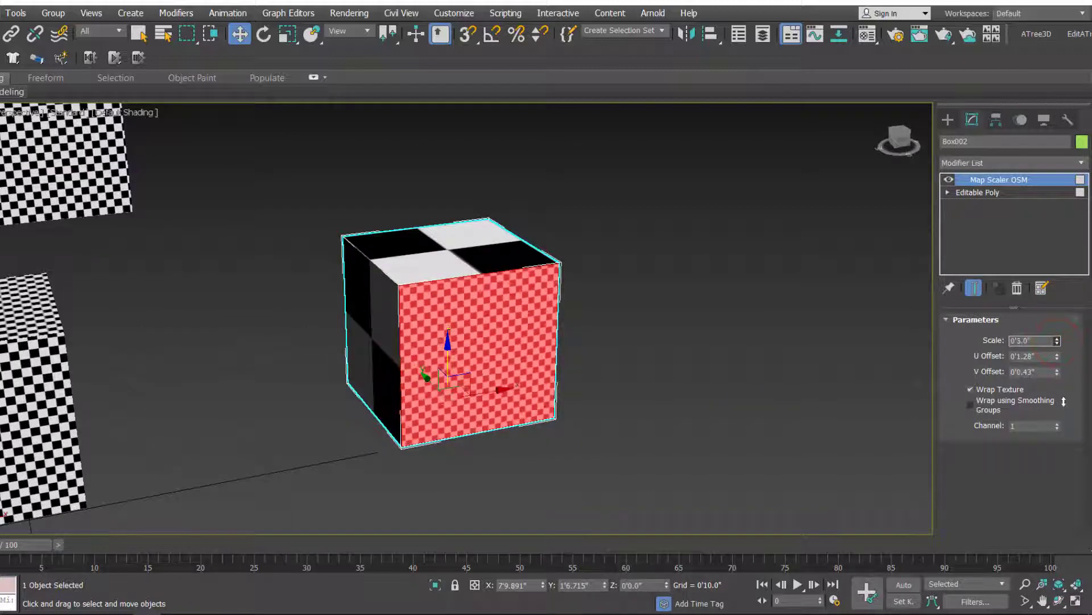
{"action": "left_click", "coordinate": [947, 121]}
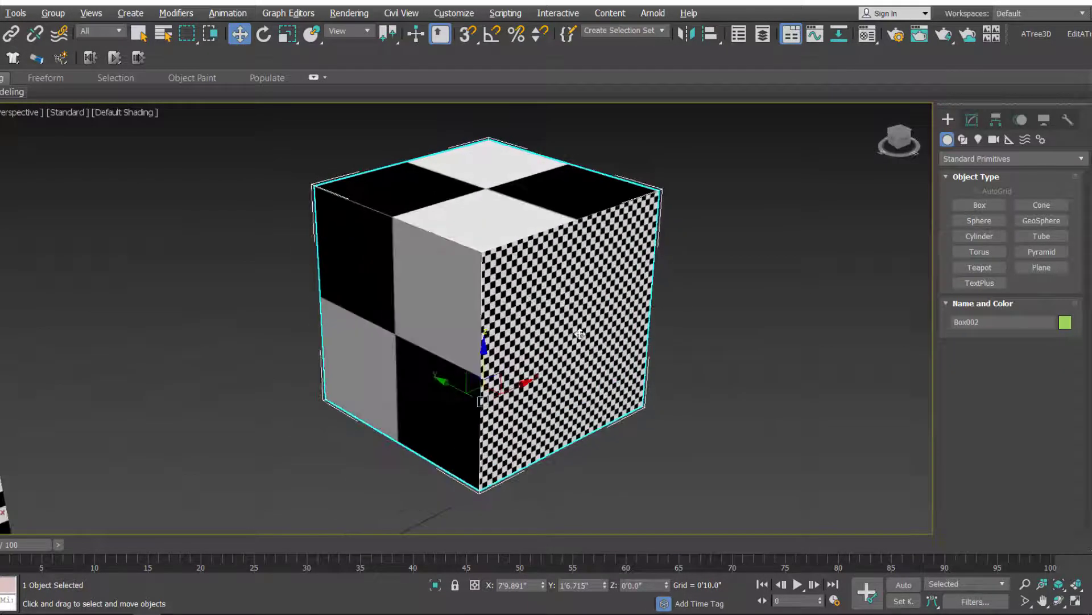
{"action": "left_click_drag", "start_coordinate": [578, 335], "coordinate": [529, 341]}
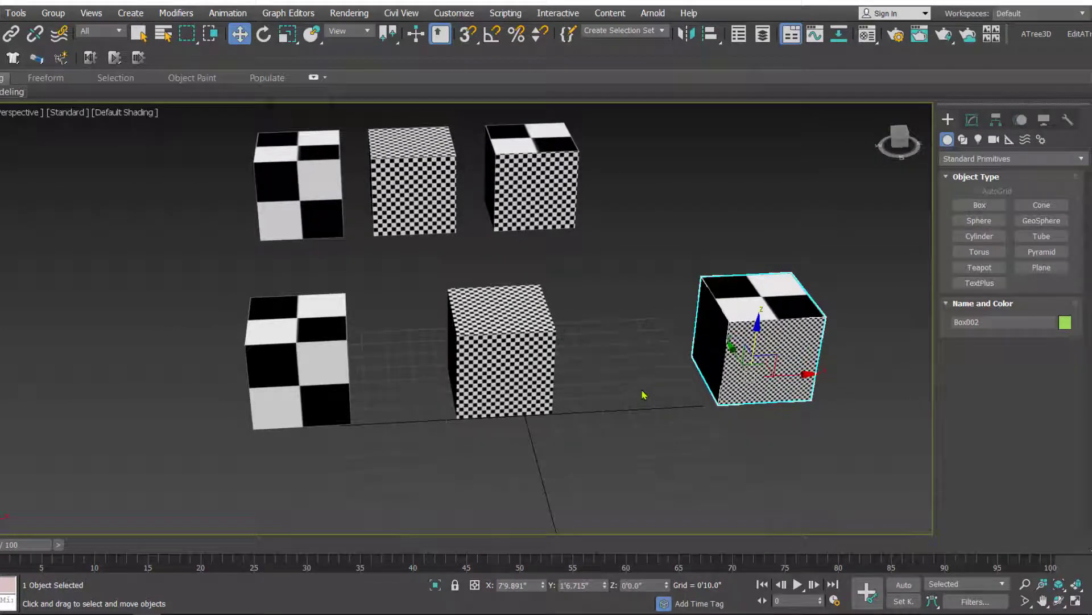
{"action": "mouse_move", "coordinate": [617, 416]}
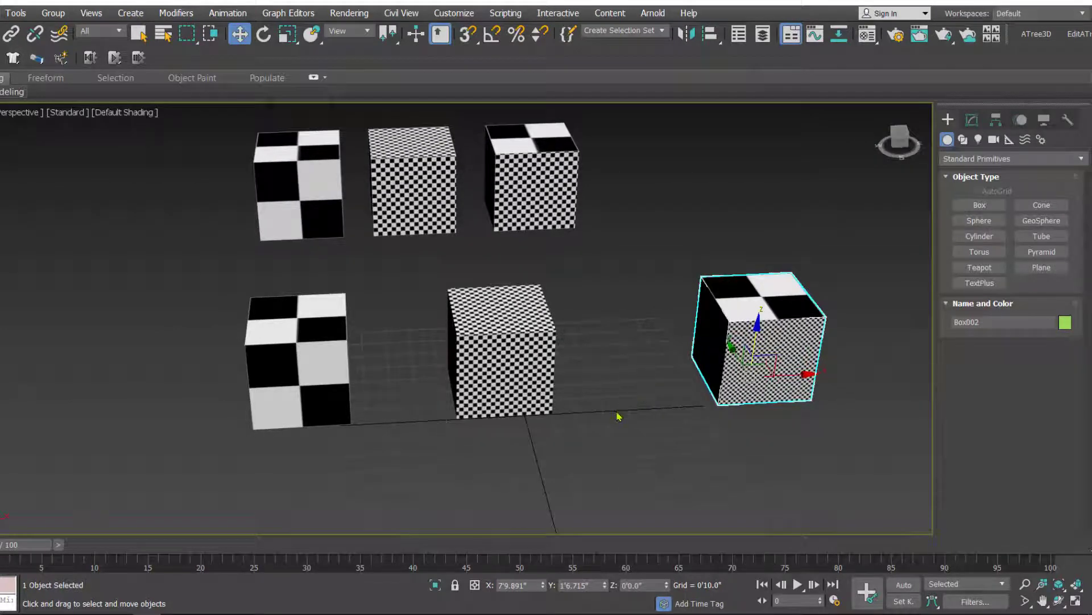
{"action": "left_click_drag", "start_coordinate": [616, 417], "coordinate": [631, 410]}
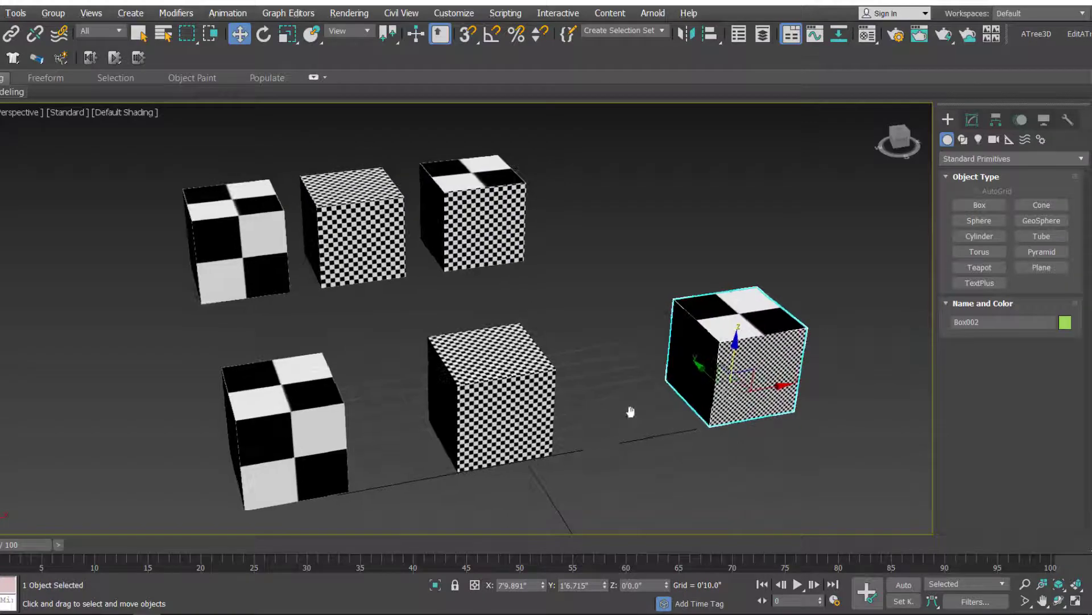